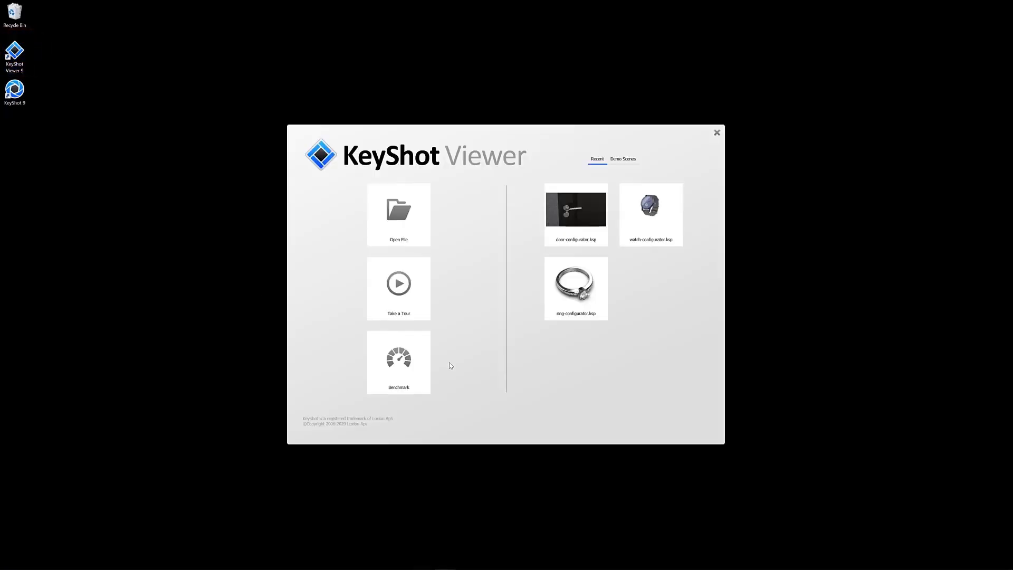
Briefly view the watch configurator scene, then open the KeyShot Viewer Benchmark dialog.
double_click(650, 208)
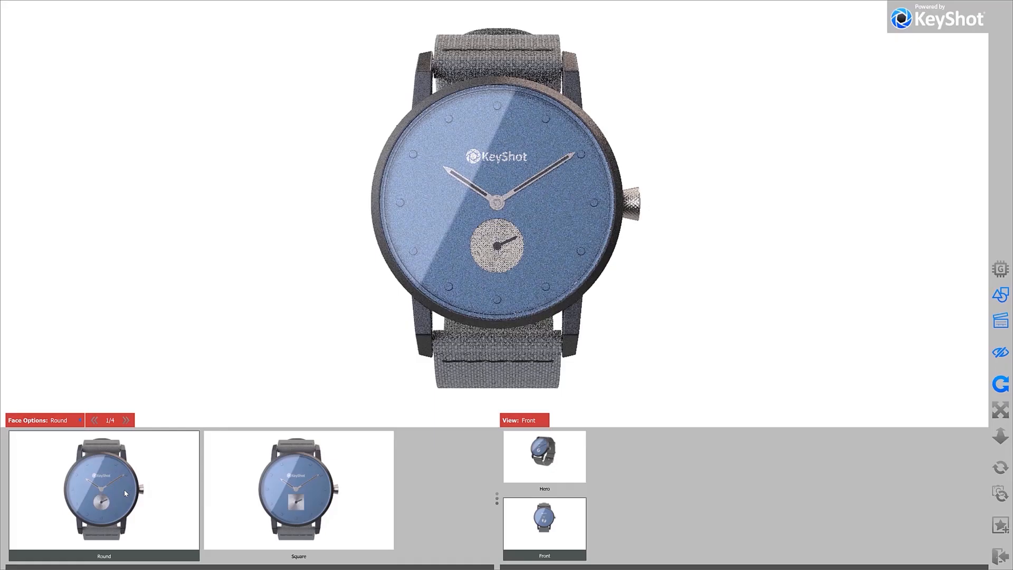
click(298, 491)
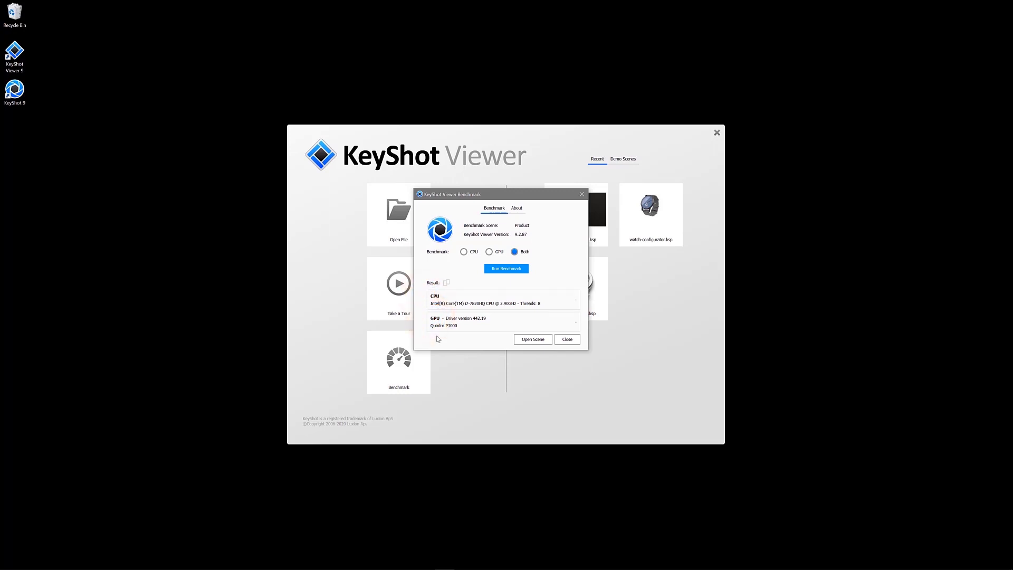
click(566, 339)
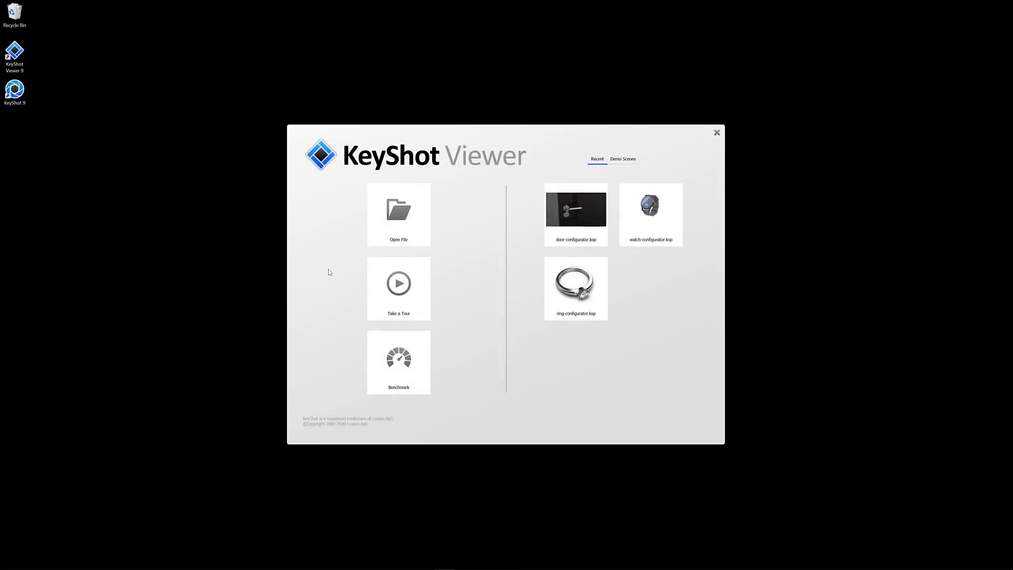
mouse_move(401, 334)
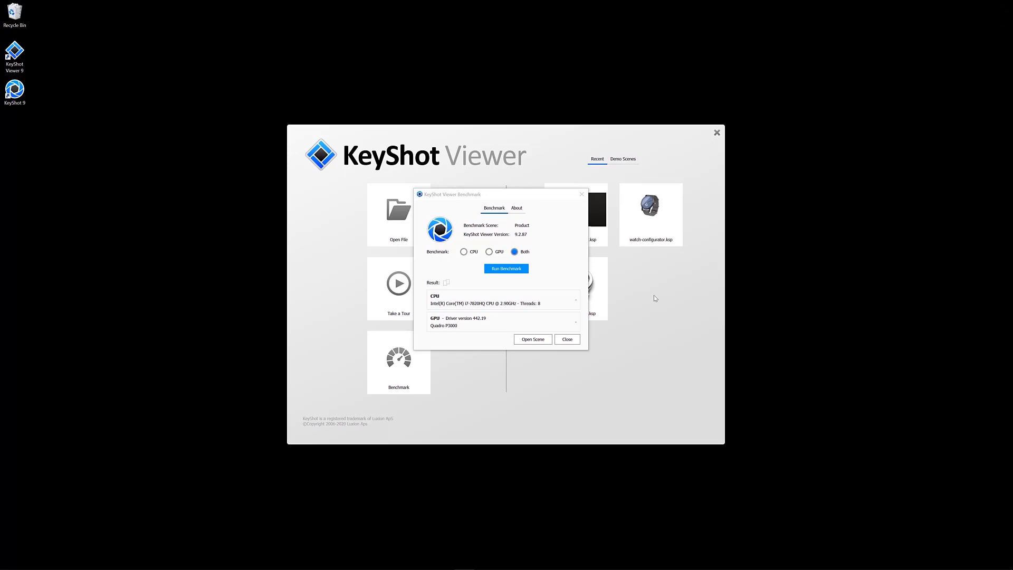
mouse_move(519, 222)
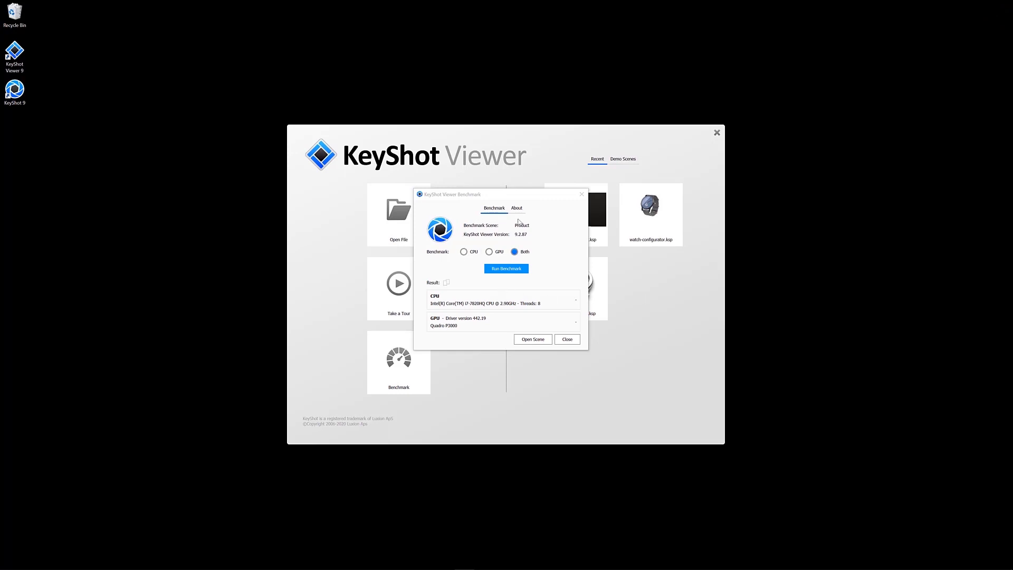
click(525, 239)
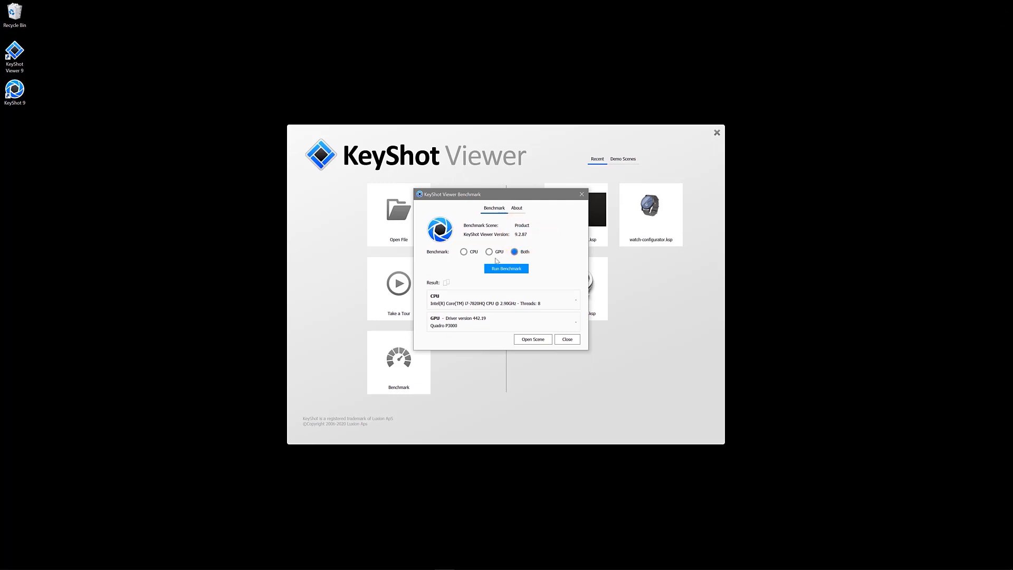
Run a CPU-only benchmark, leaving the GPU without a score.
click(464, 251)
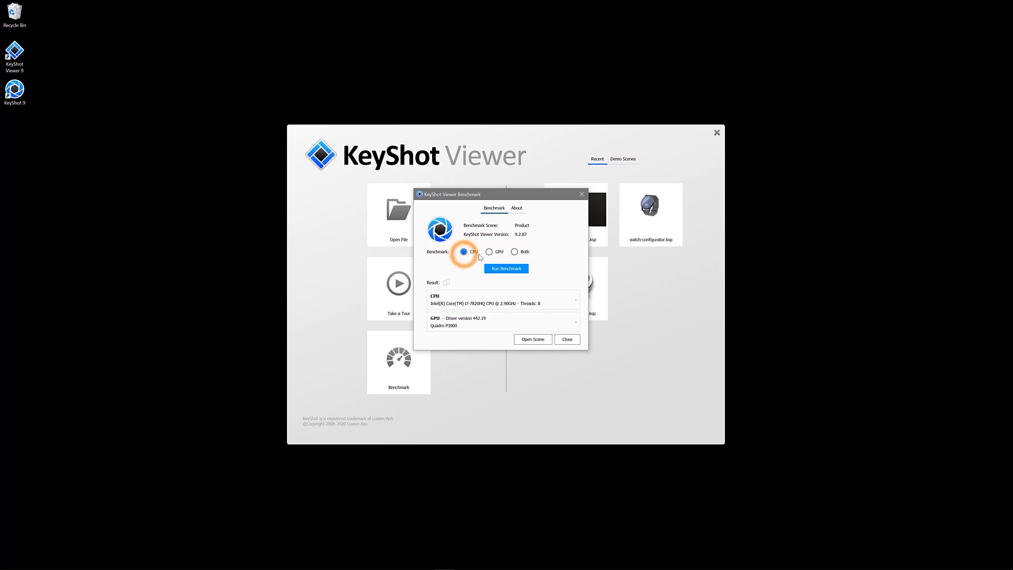
click(516, 251)
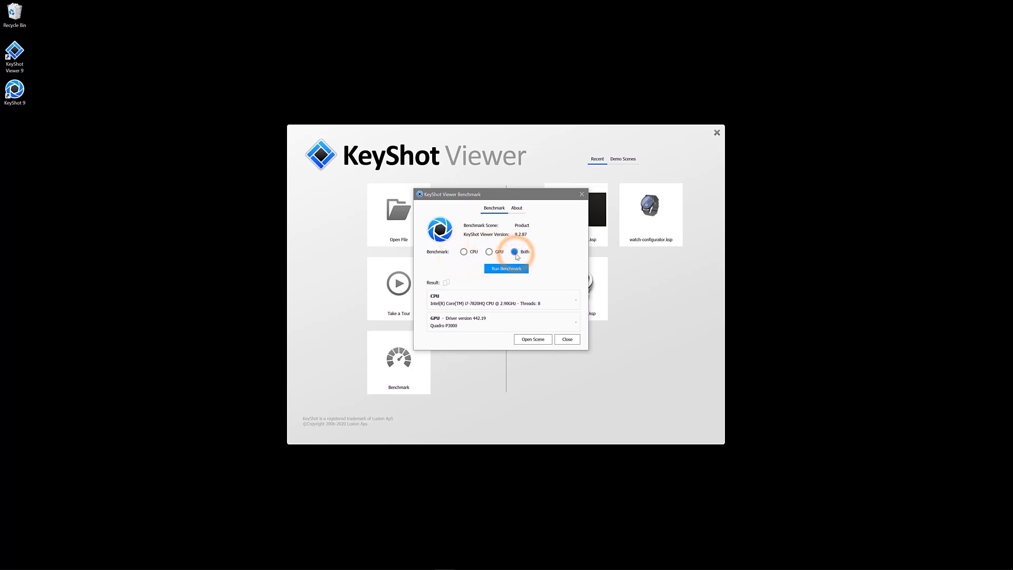
click(464, 251)
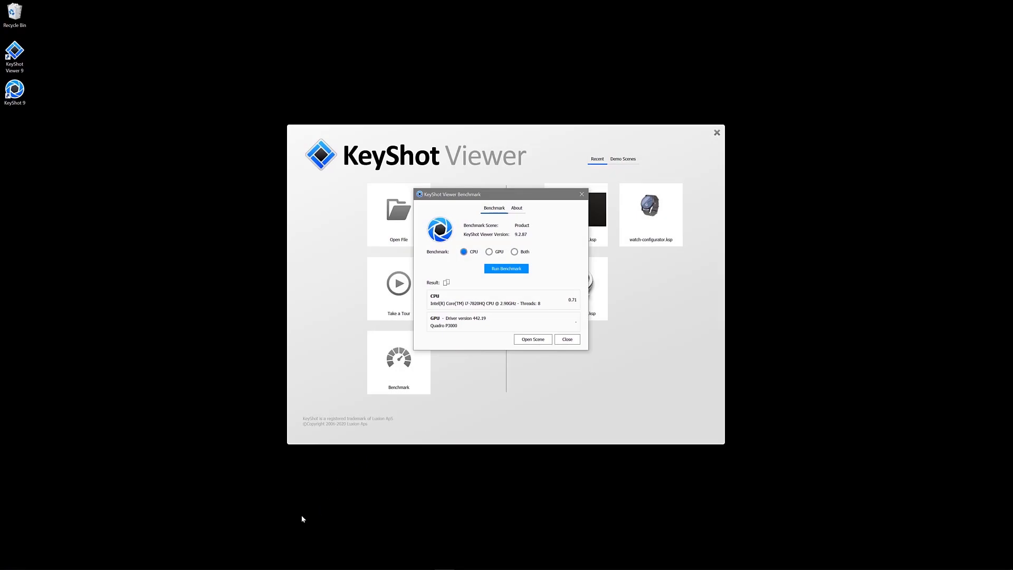
mouse_move(543, 218)
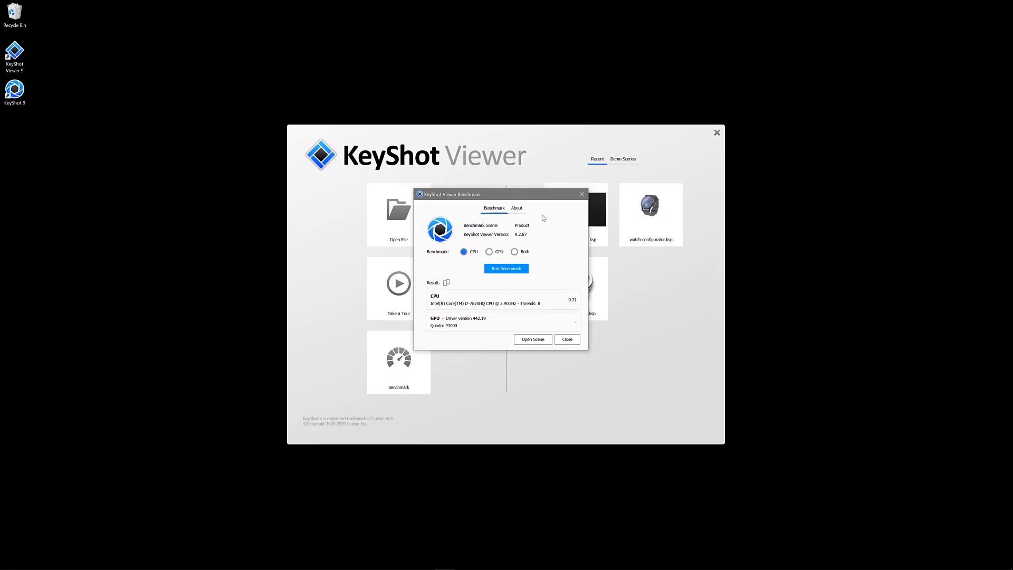
click(516, 207)
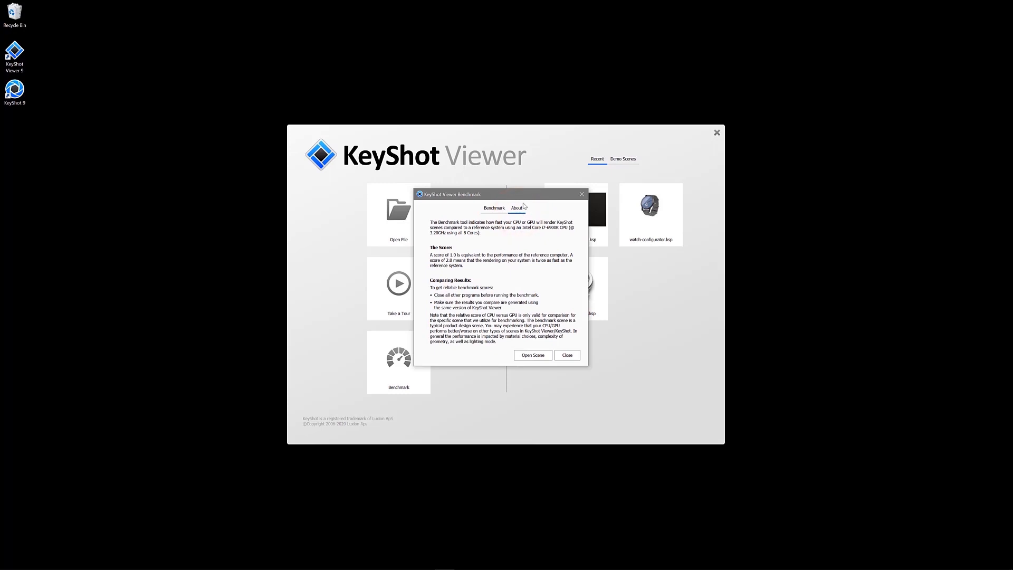
mouse_move(559, 211)
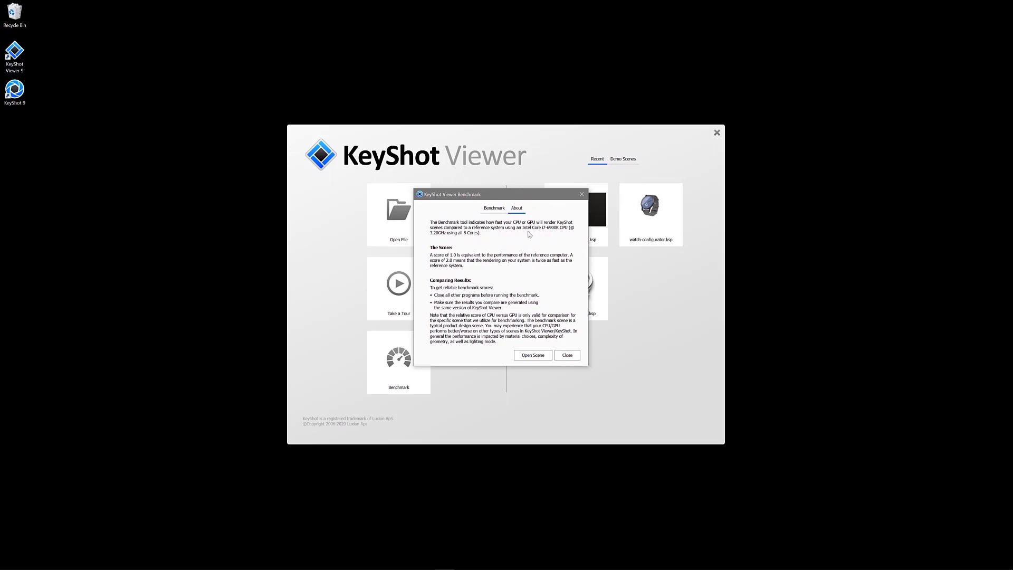
mouse_move(466, 241)
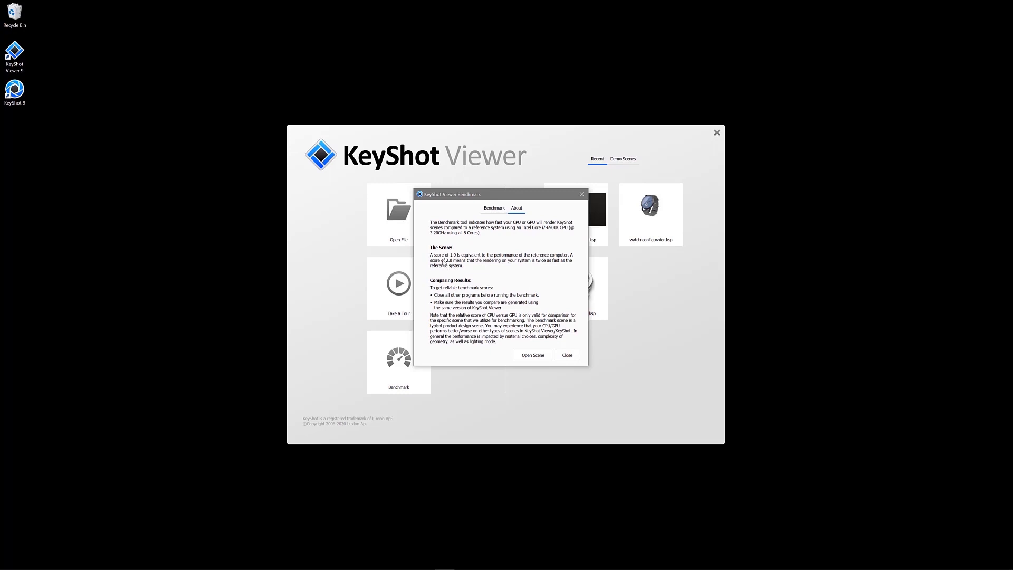
mouse_move(529, 289)
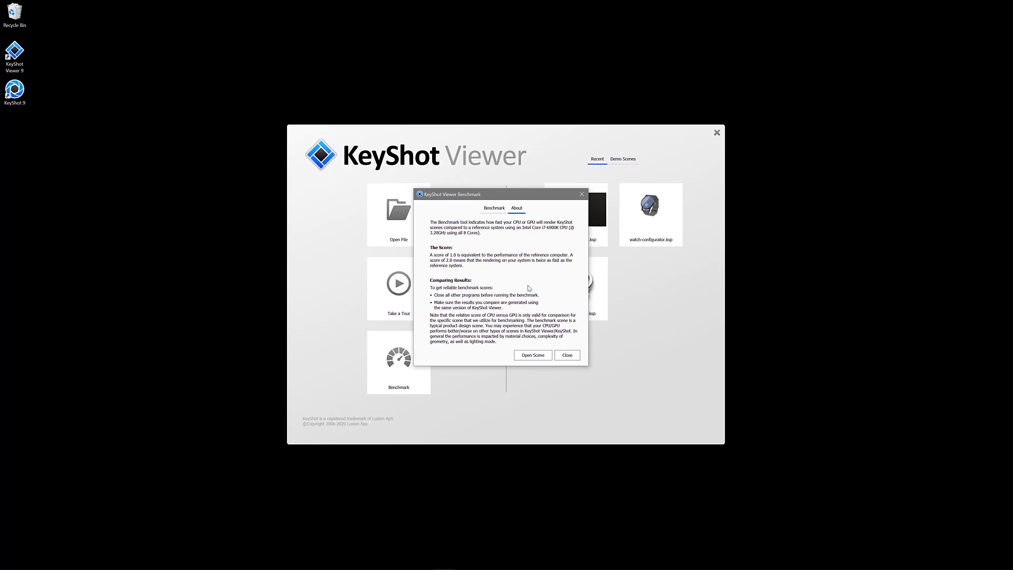
click(494, 208)
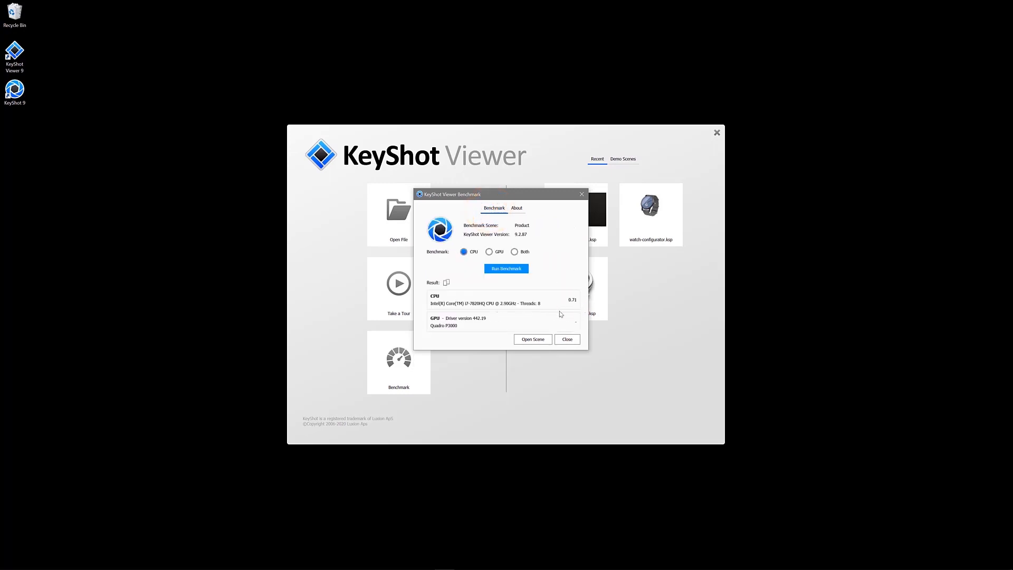
Read the About tab's scoring notes, then open the NVIDIA Quadro RTX KeyShot document.
click(516, 207)
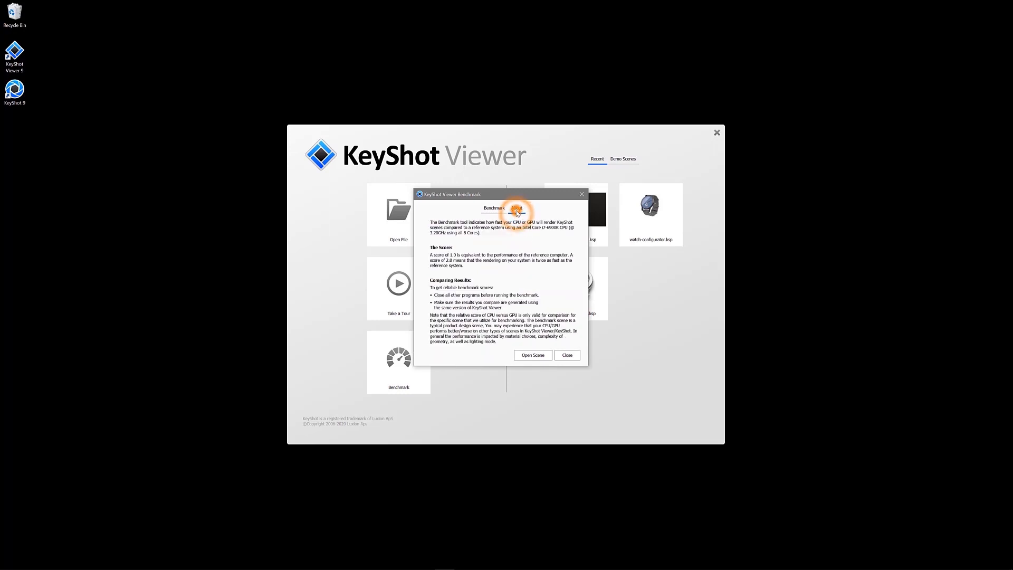
click(517, 208)
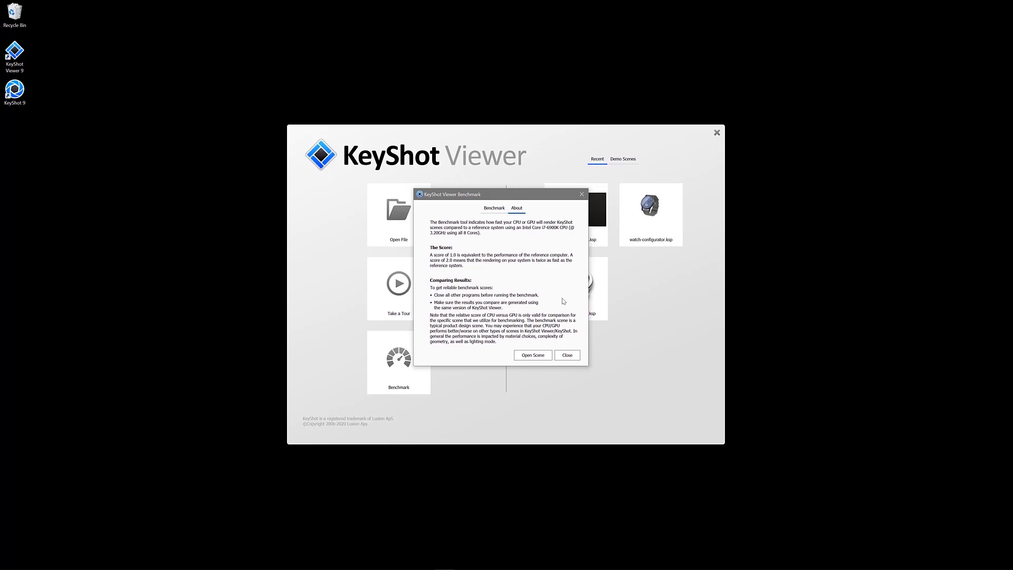
click(533, 354)
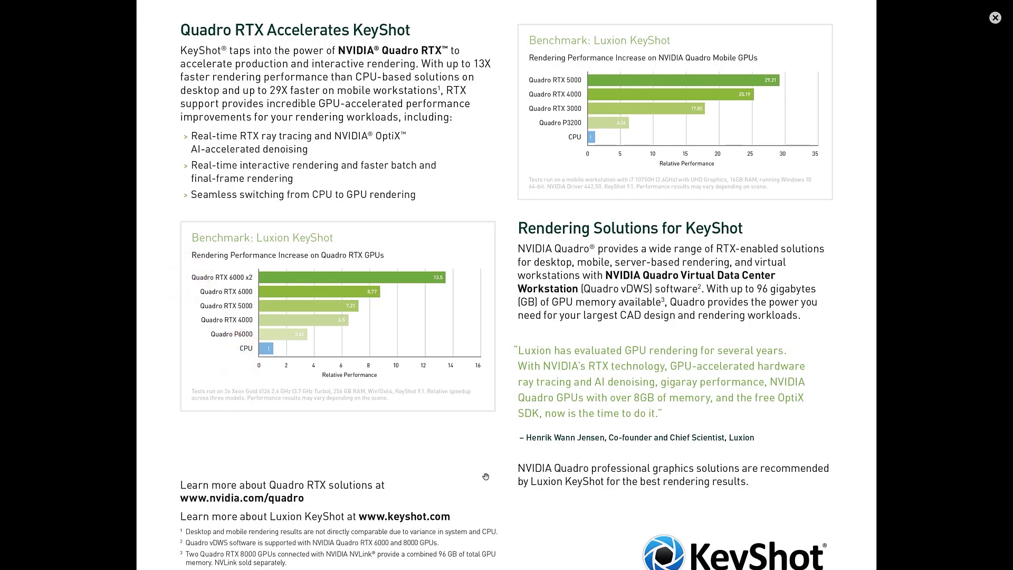
Close the NVIDIA brochure to return to the KeyShot Viewer start screen.
click(995, 18)
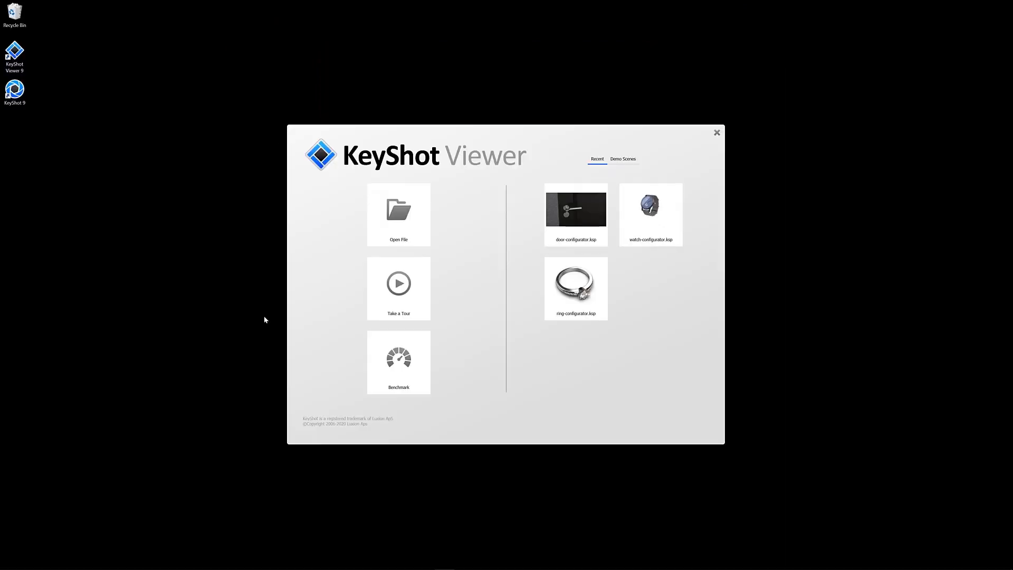
mouse_move(239, 236)
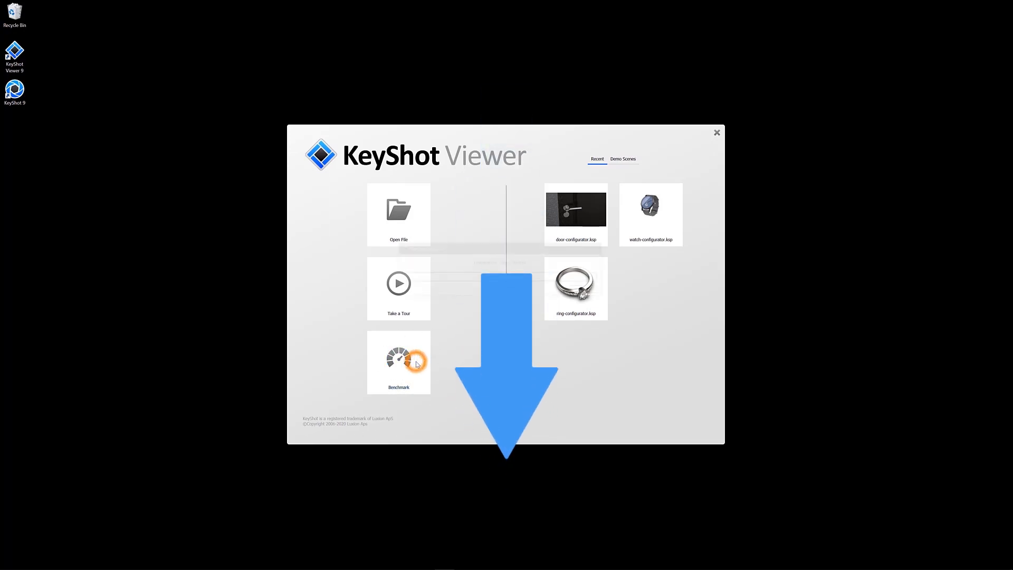
Reopen the Benchmark dialog from the start screen's Benchmark tile.
click(399, 358)
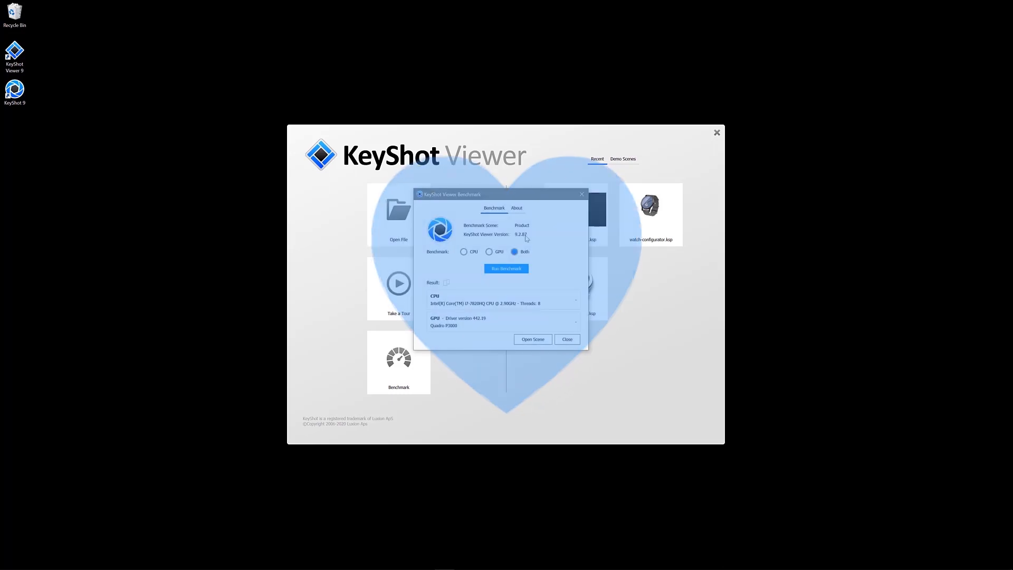